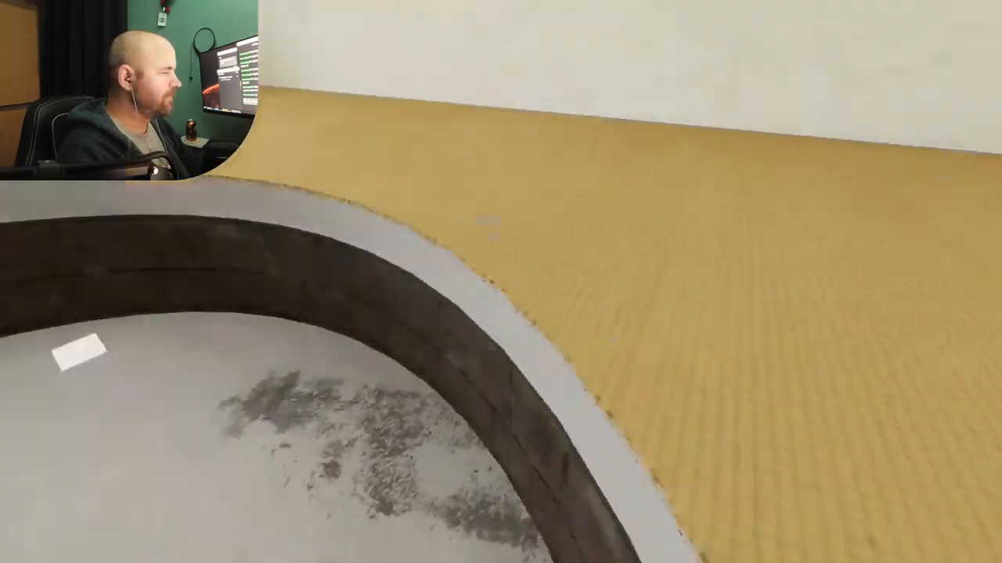
mouse_move(500, 282)
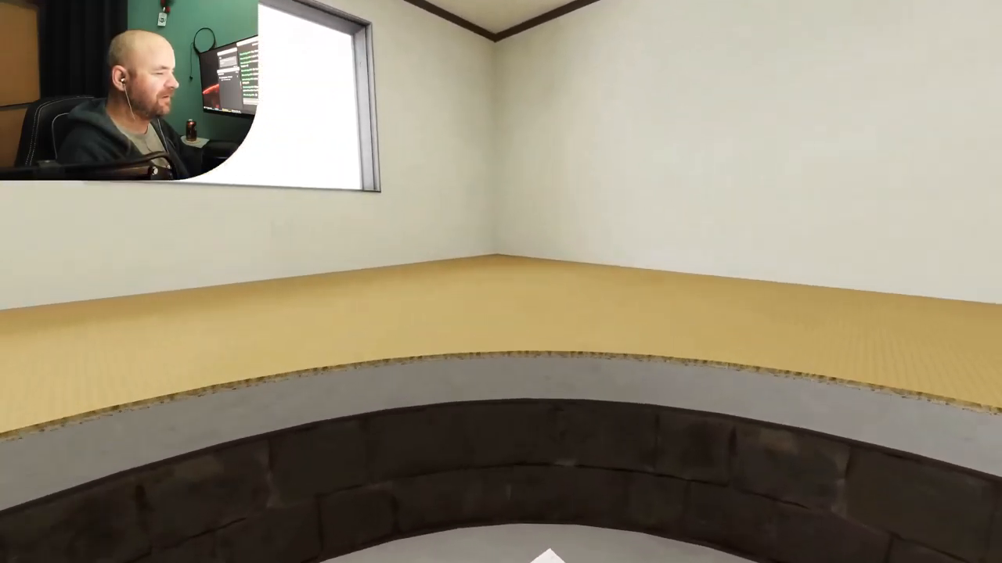
mouse_move(501, 282)
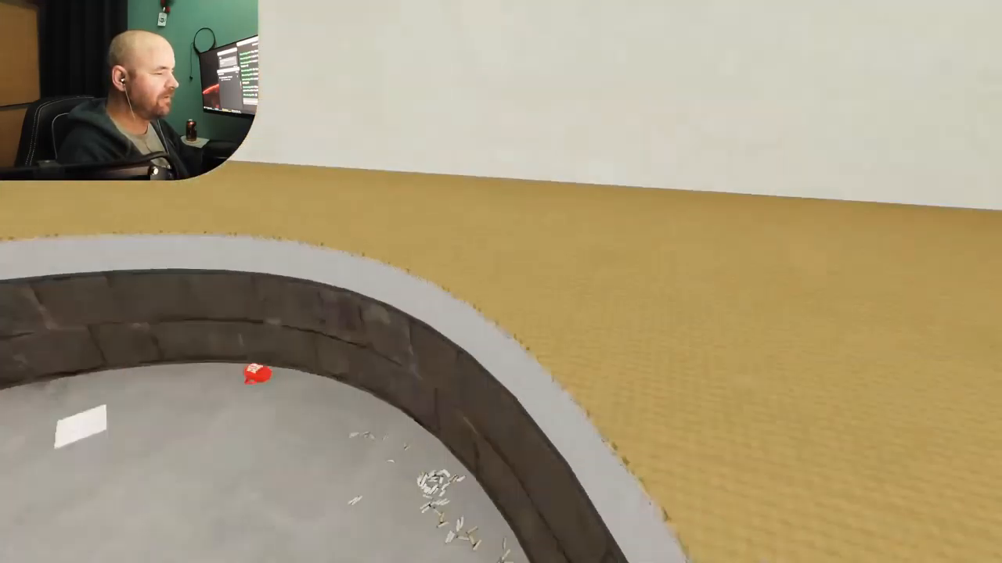
mouse_move(500, 282)
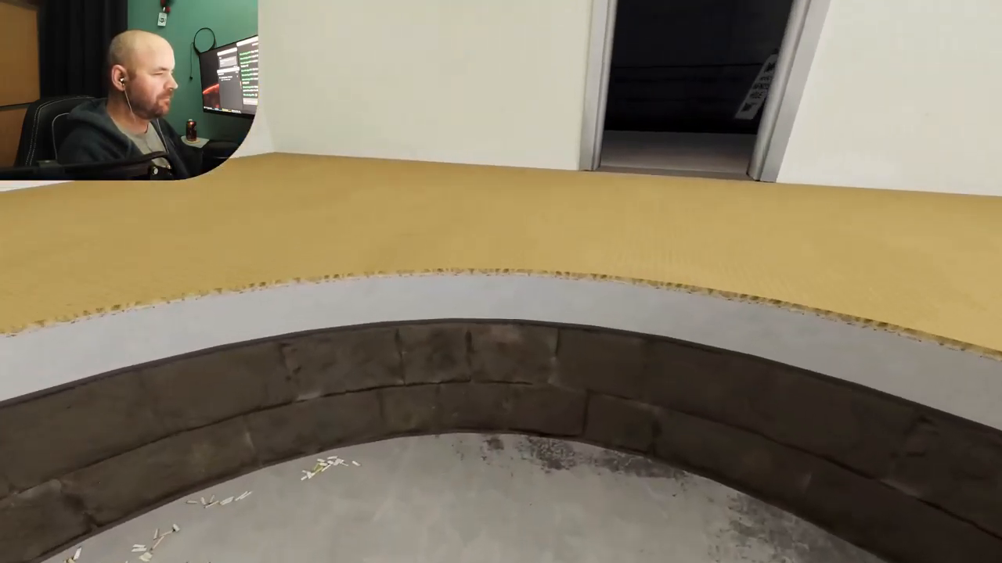
mouse_move(501, 281)
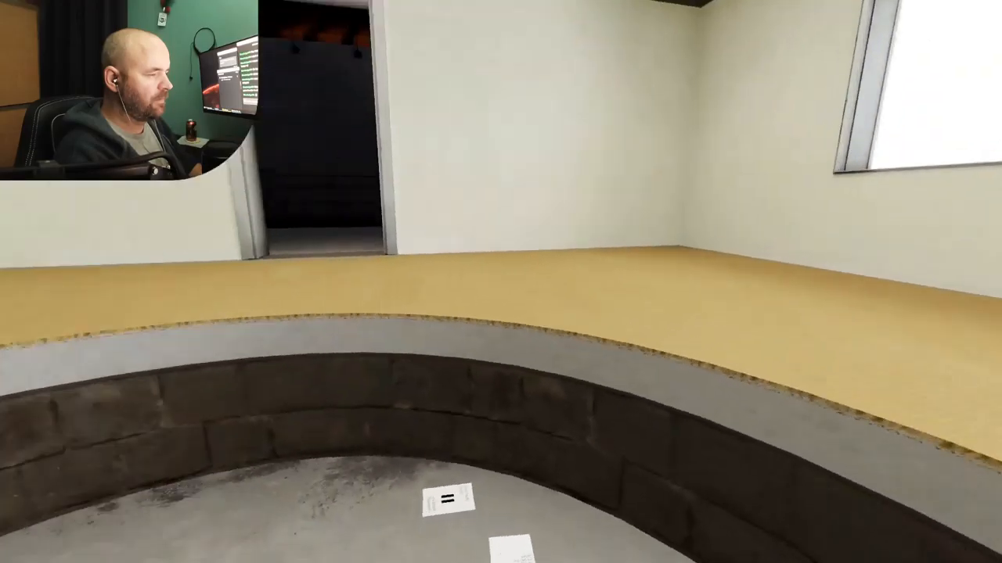
mouse_move(501, 282)
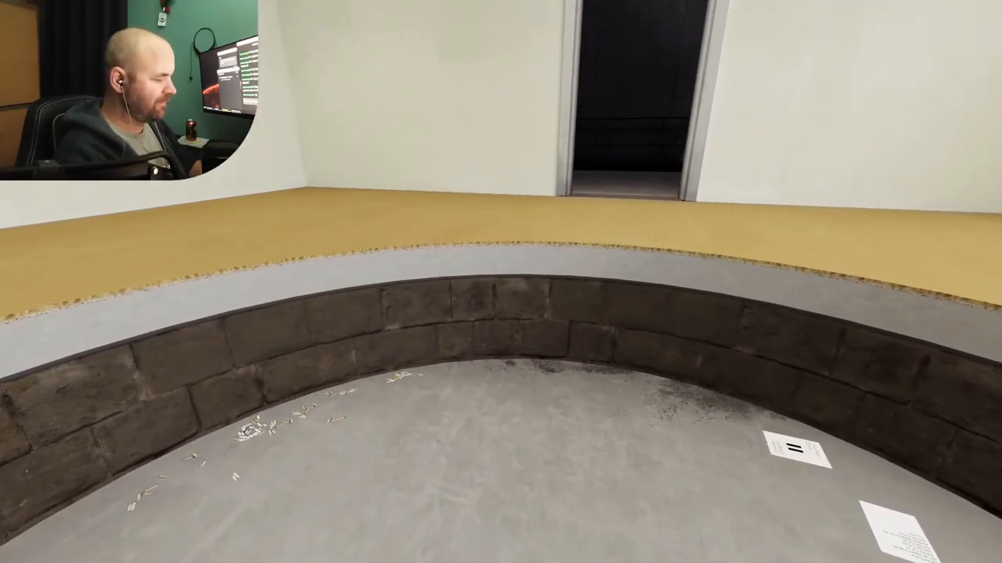
Dismiss the pause menu and head through the doorway toward the long grey staircase.
key("Escape")
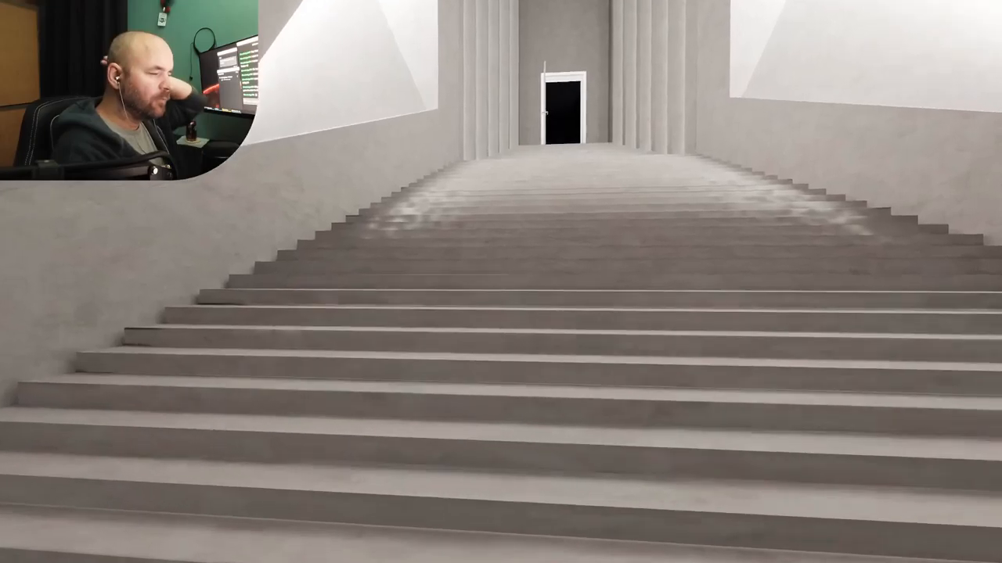
Walk up the staircase, pick up the reassurance bucket and continue into the dark concrete passage.
key("w")
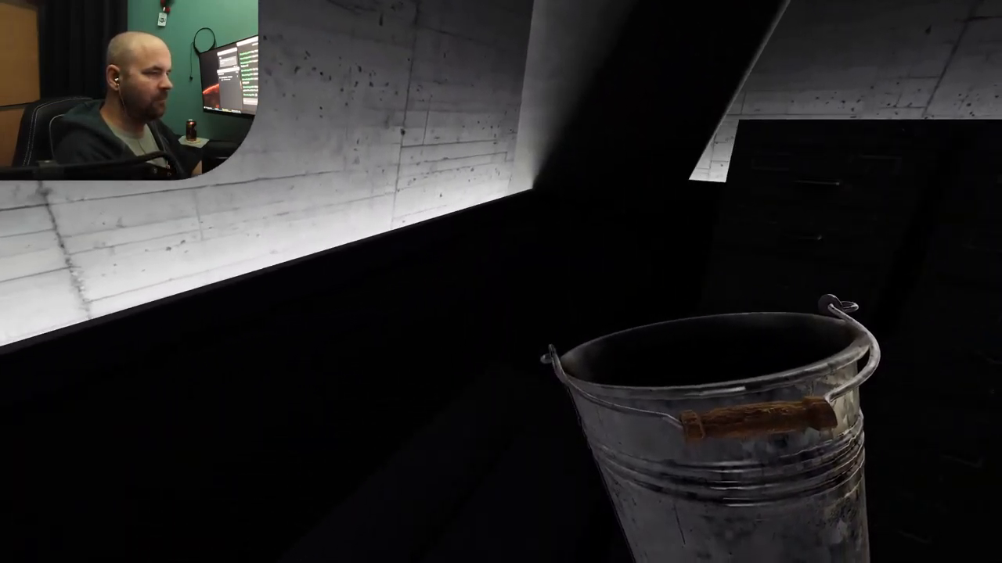
mouse_move(501, 282)
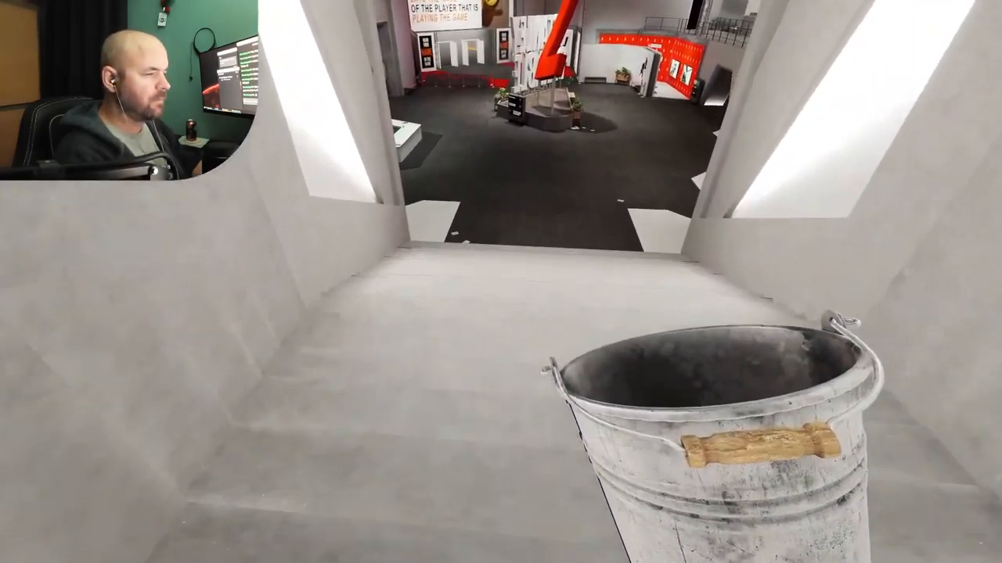
mouse_move(501, 282)
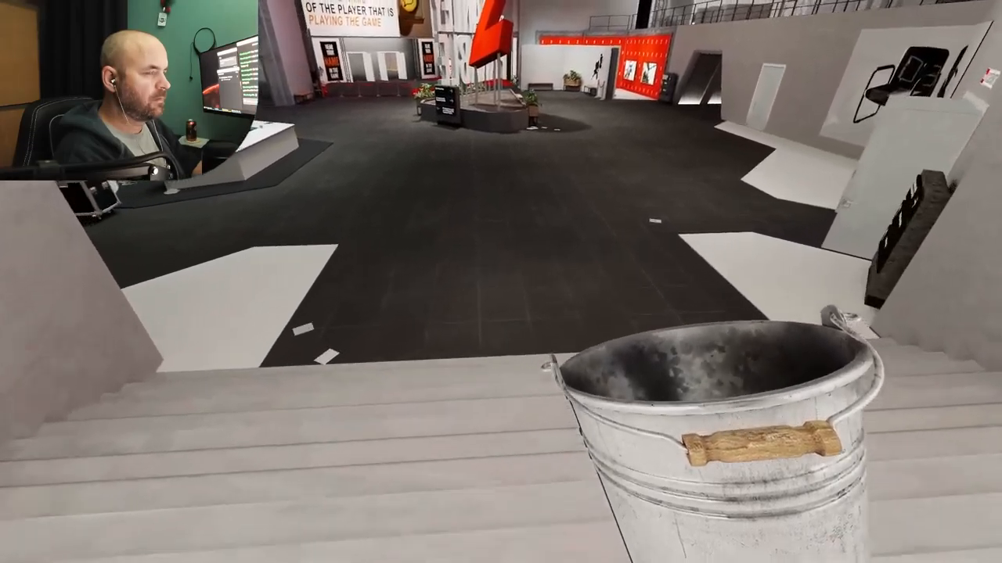
mouse_move(501, 282)
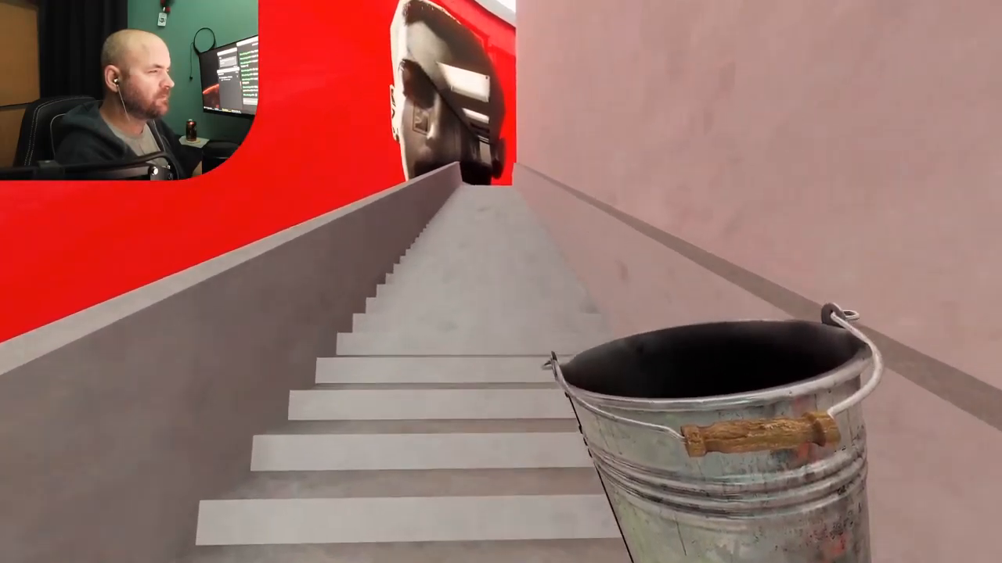
mouse_move(501, 282)
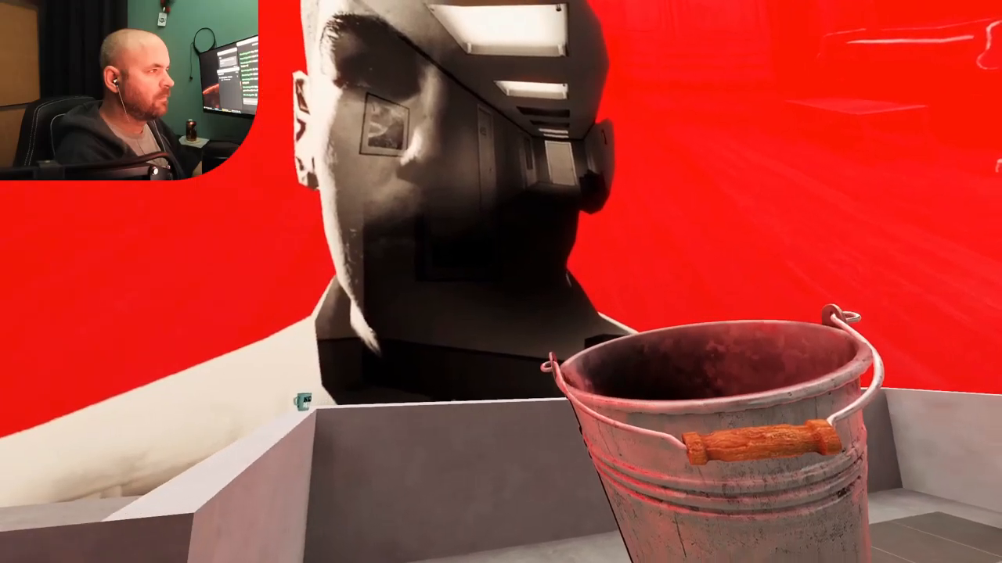
mouse_move(501, 282)
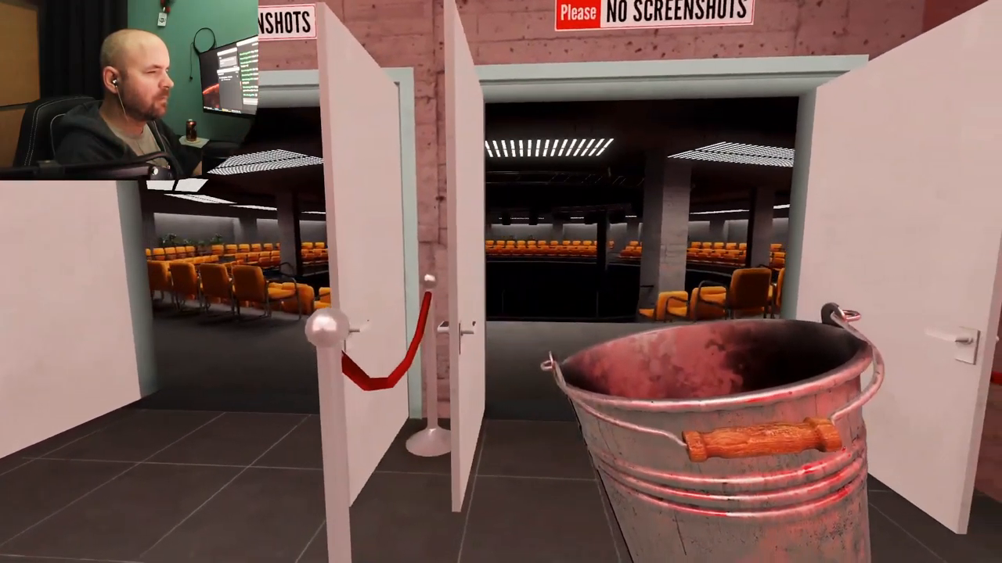
mouse_move(500, 282)
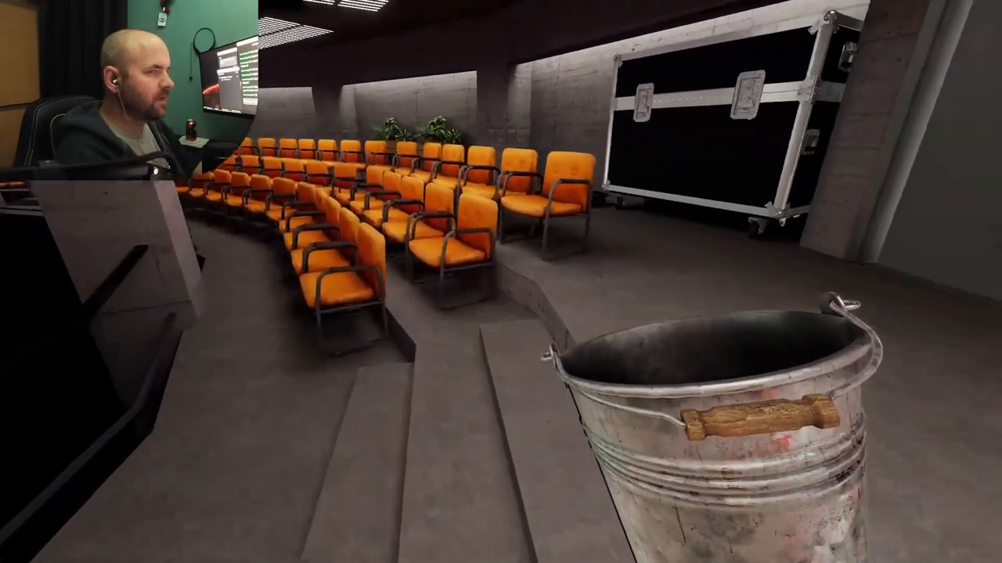
mouse_move(500, 282)
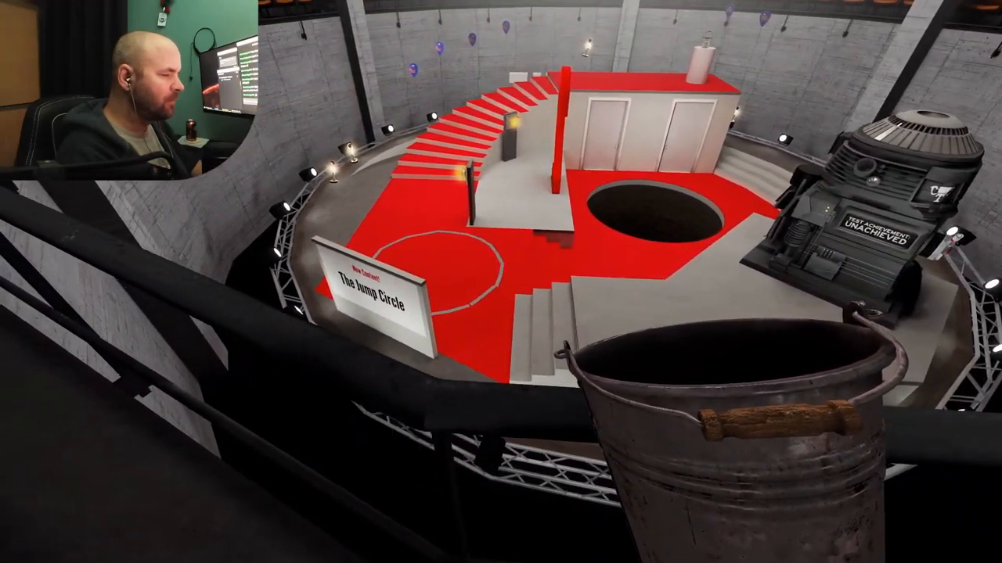
mouse_move(501, 282)
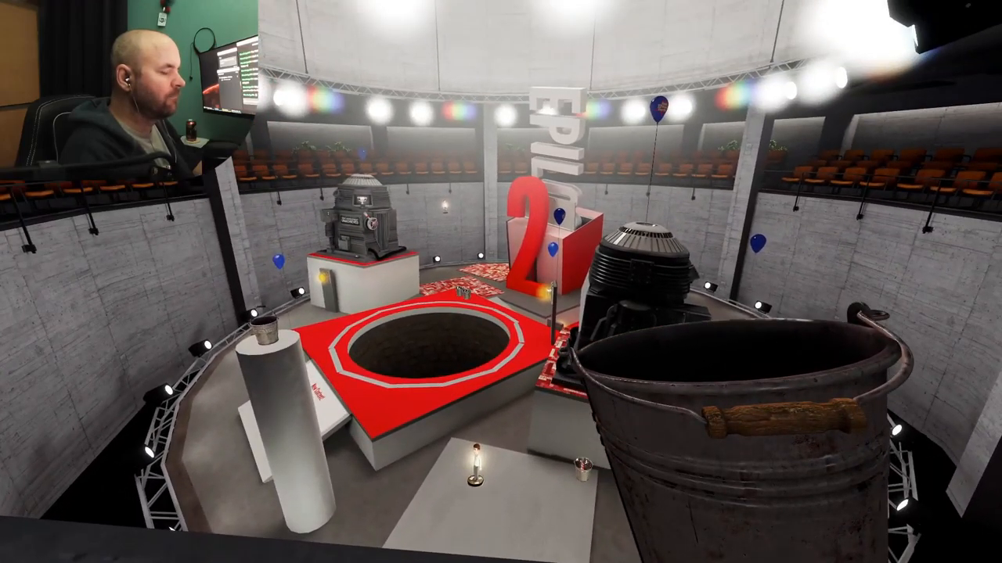
mouse_move(501, 281)
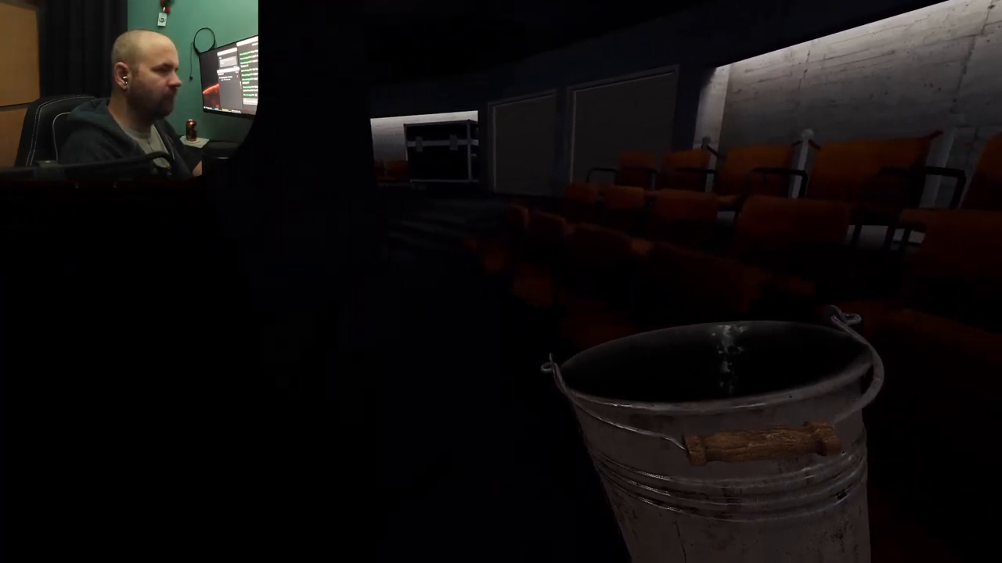
mouse_move(501, 282)
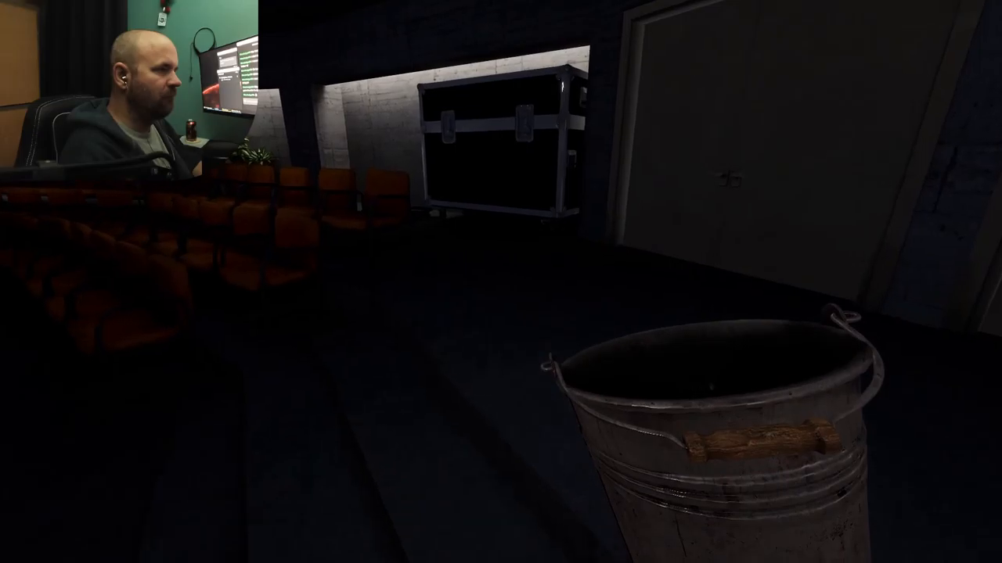
mouse_move(501, 282)
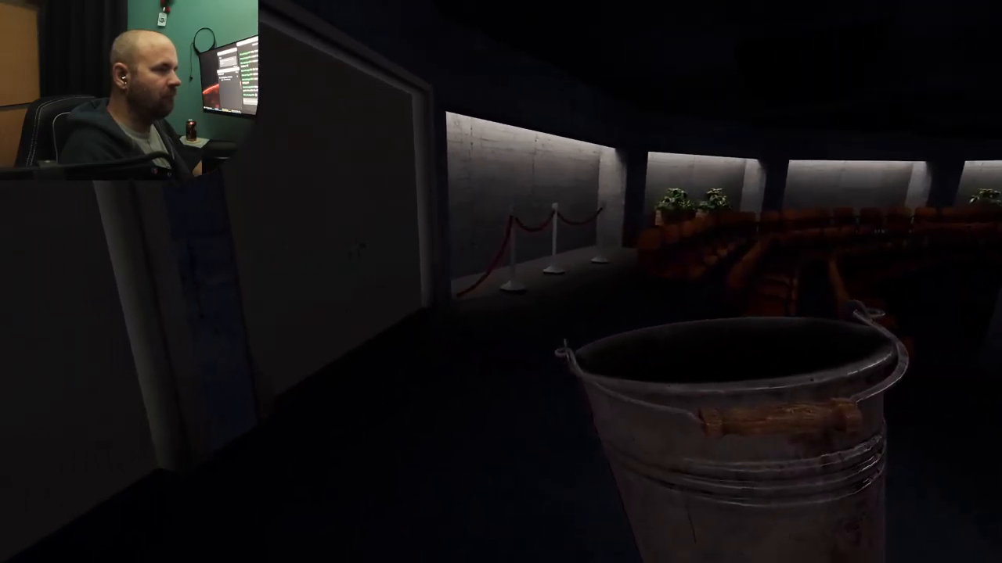
mouse_move(500, 281)
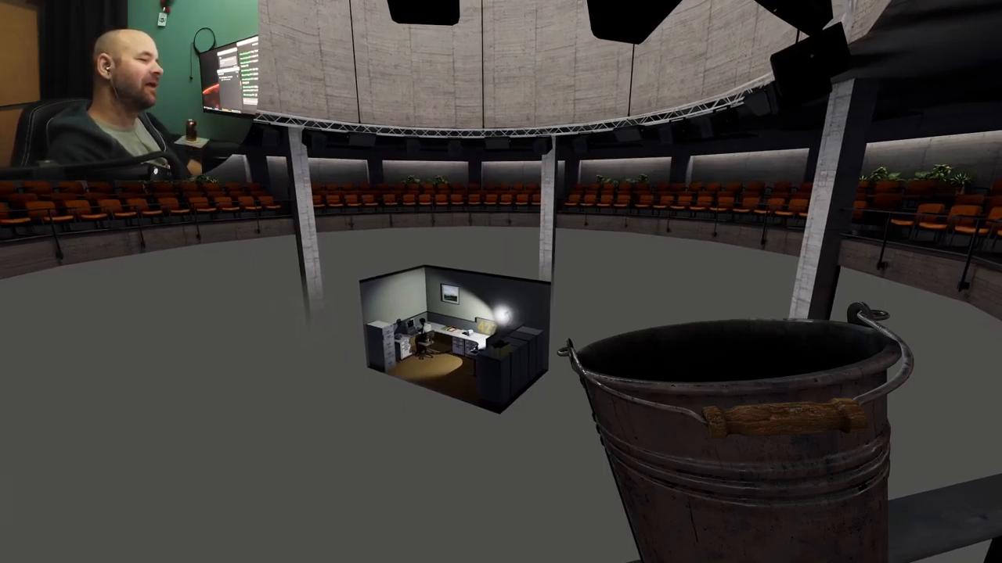
mouse_move(501, 281)
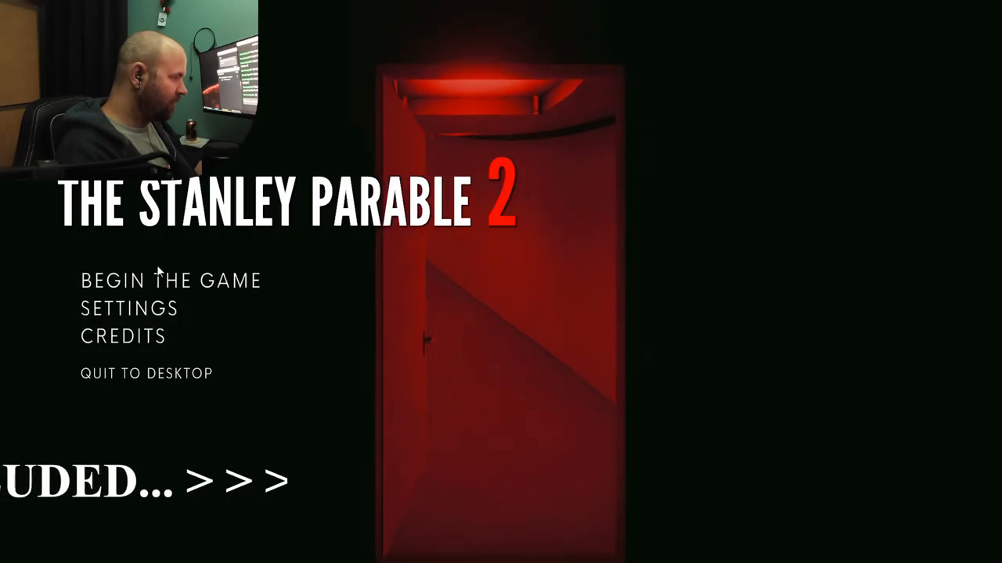
left_click(129, 306)
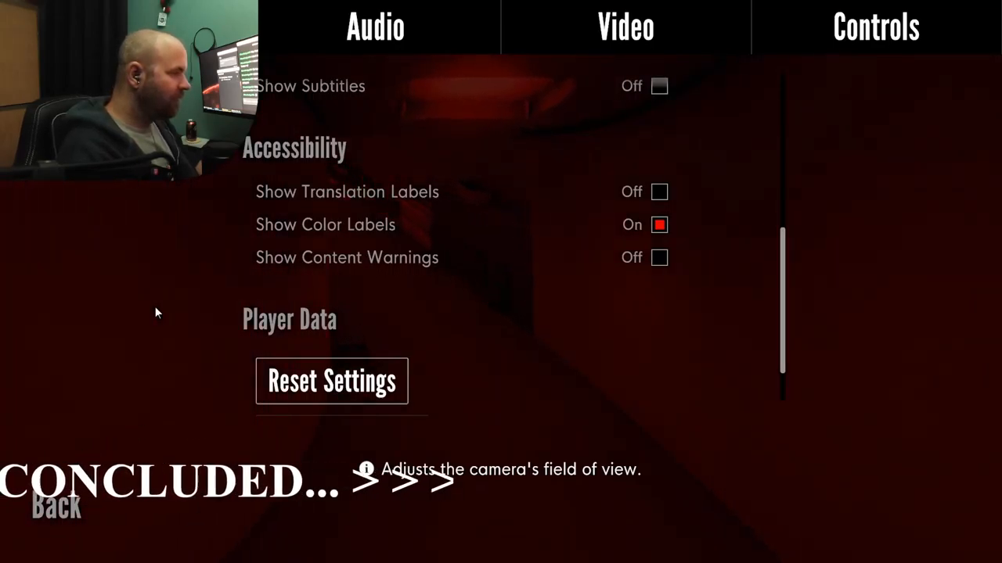
scroll("up", 3)
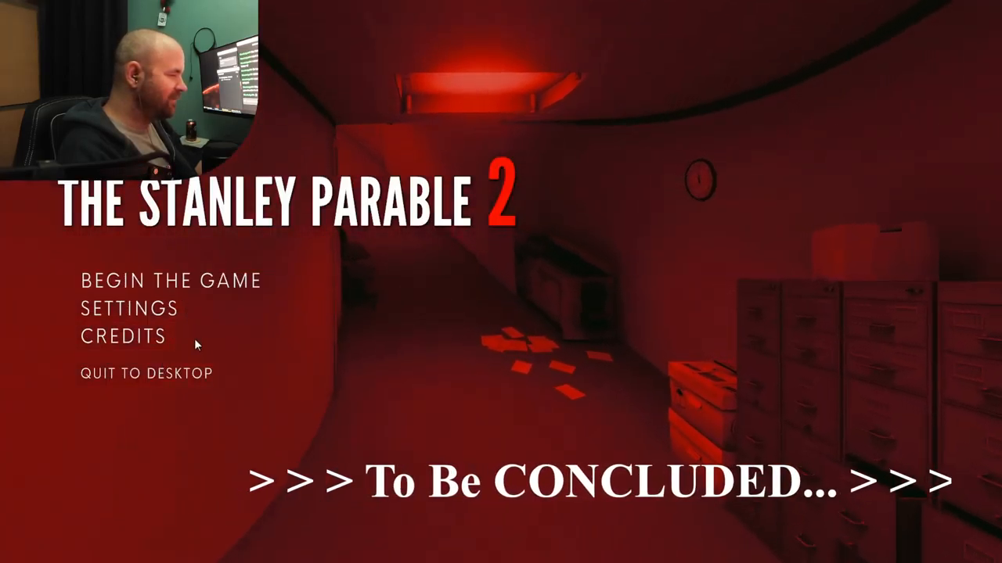
left_click(170, 280)
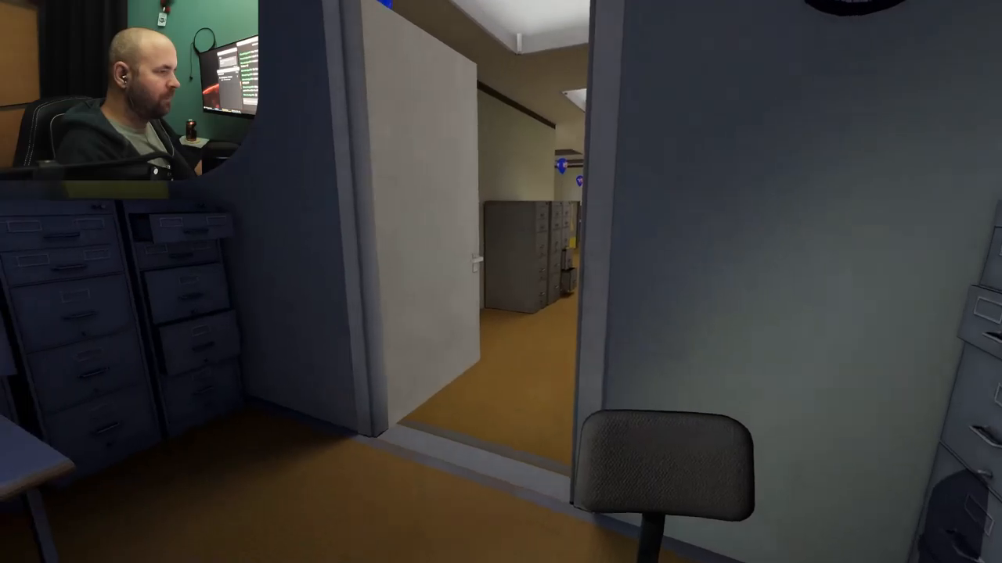
Walk Stanley out of his office door into the long corridor.
key("w")
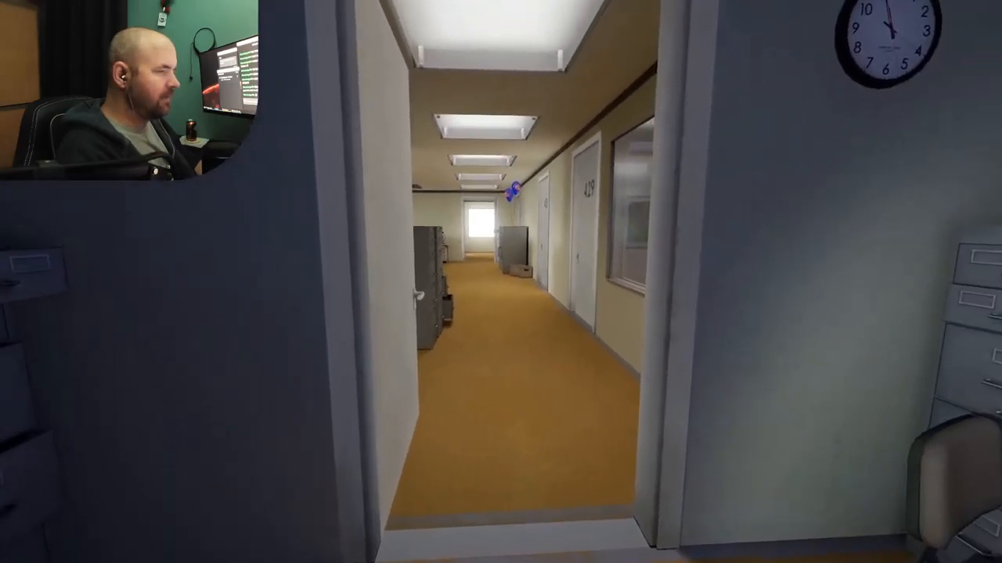